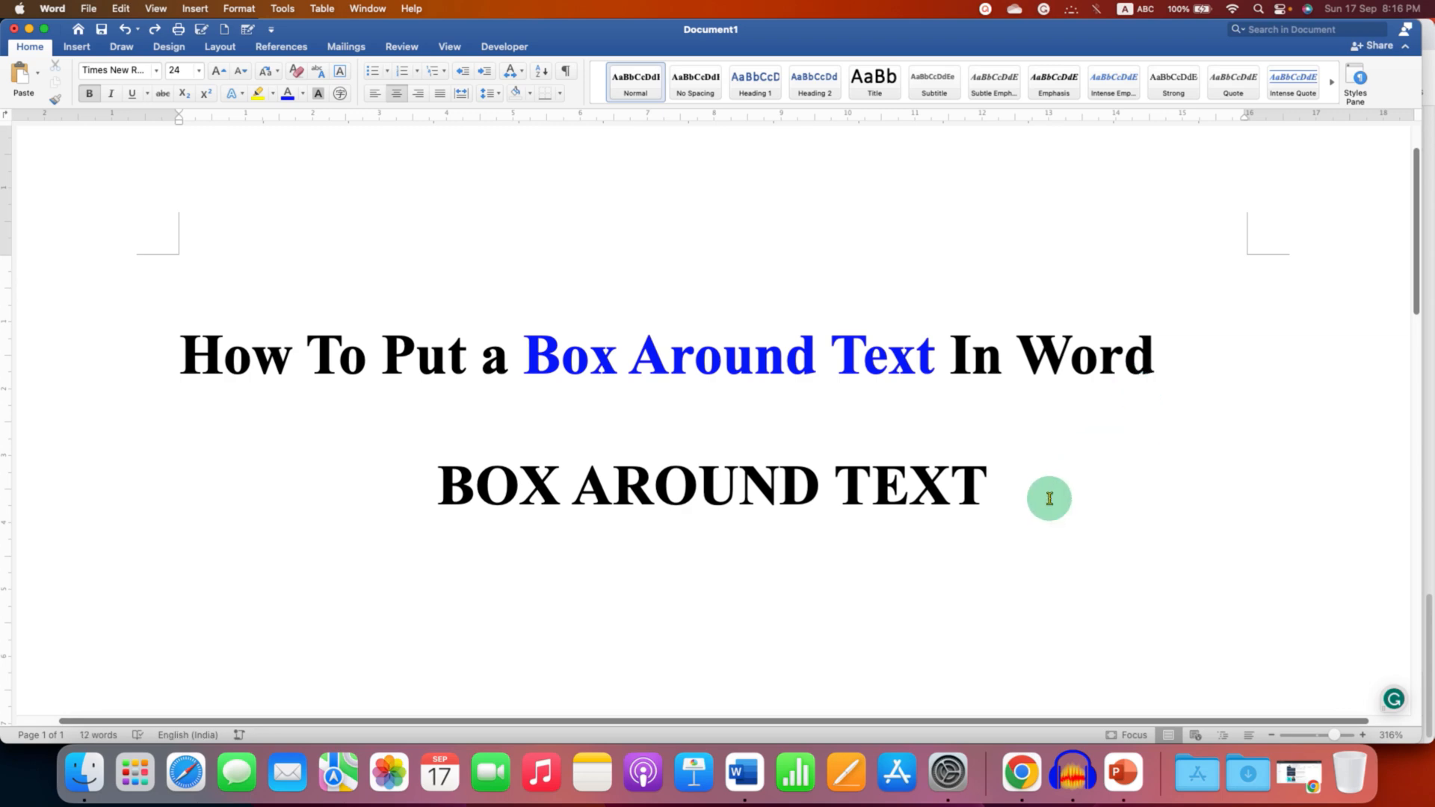
Select the whole 'BOX AROUND TEXT' line beneath the title
left_click(1013, 490)
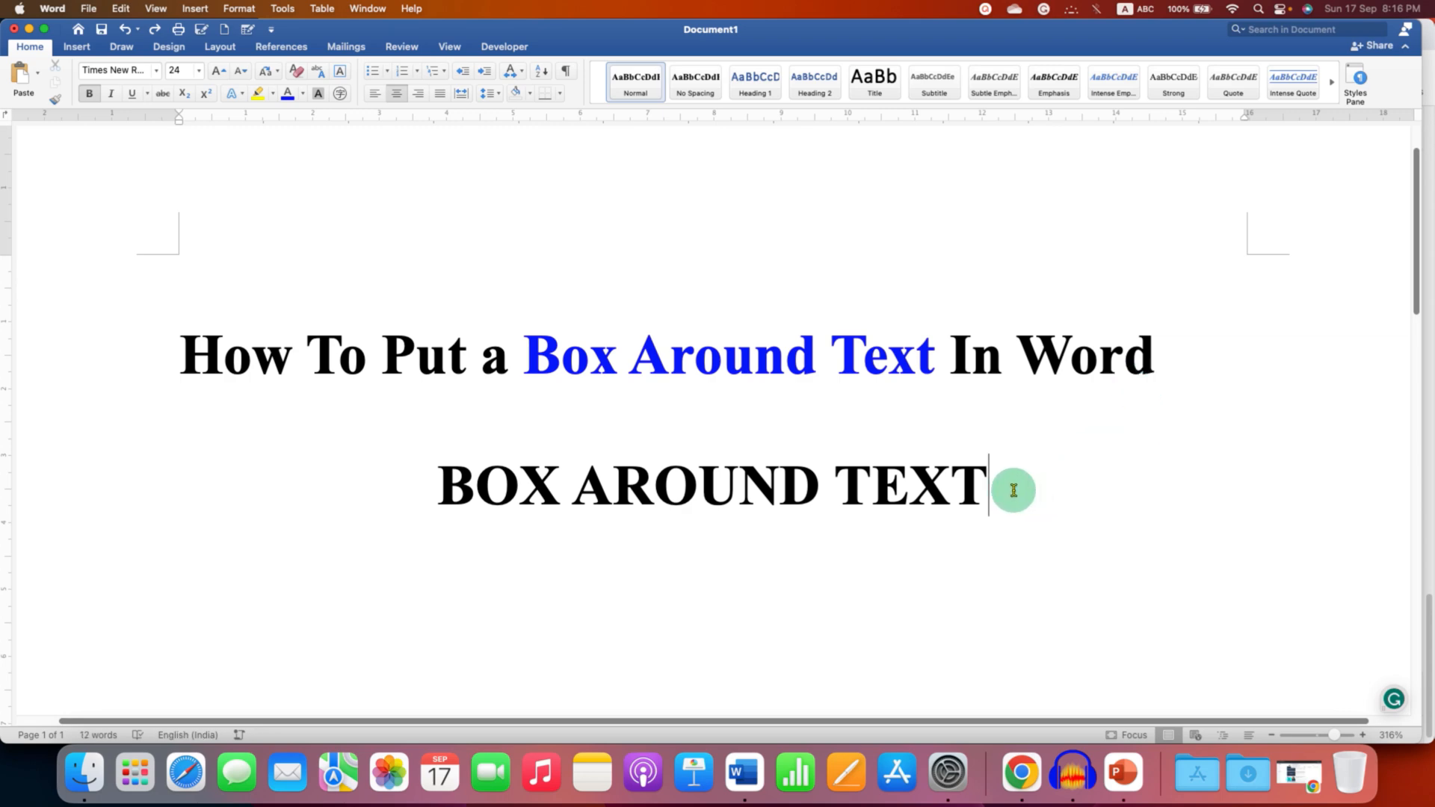
left_click_drag(988, 487, 439, 487)
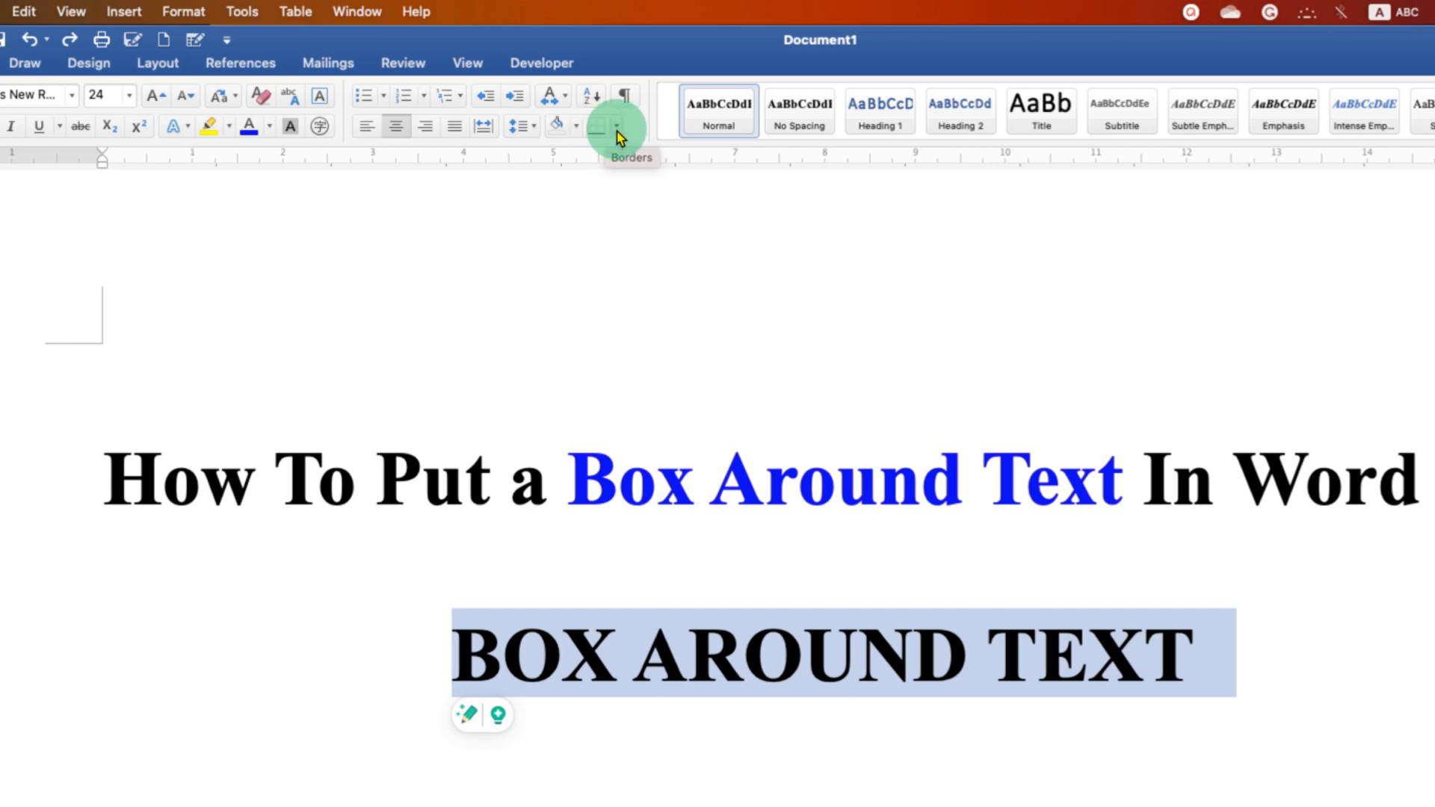
Bring up the Borders and Shading dialog from the Home ribbon's Borders dropdown
left_click(616, 126)
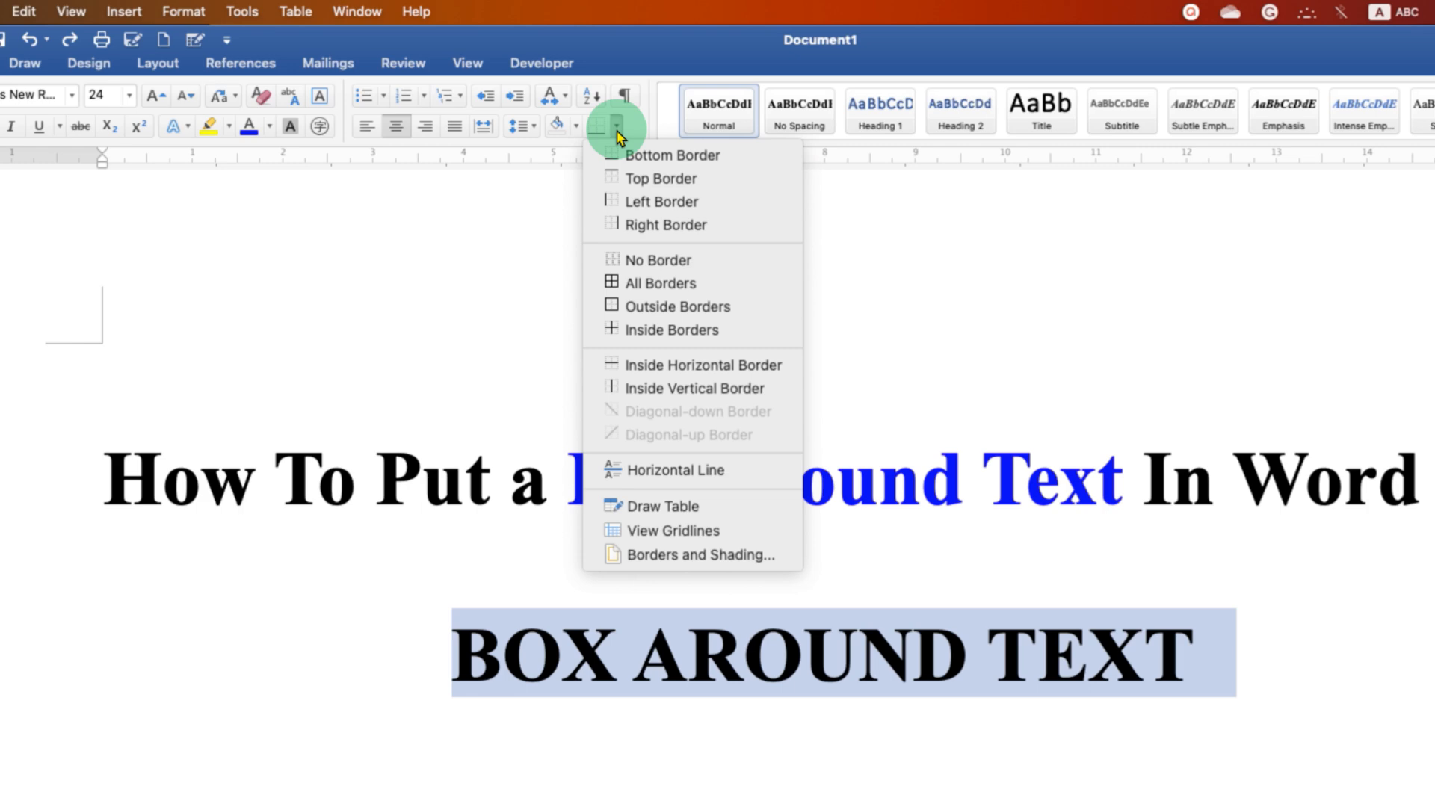
mouse_move(695, 554)
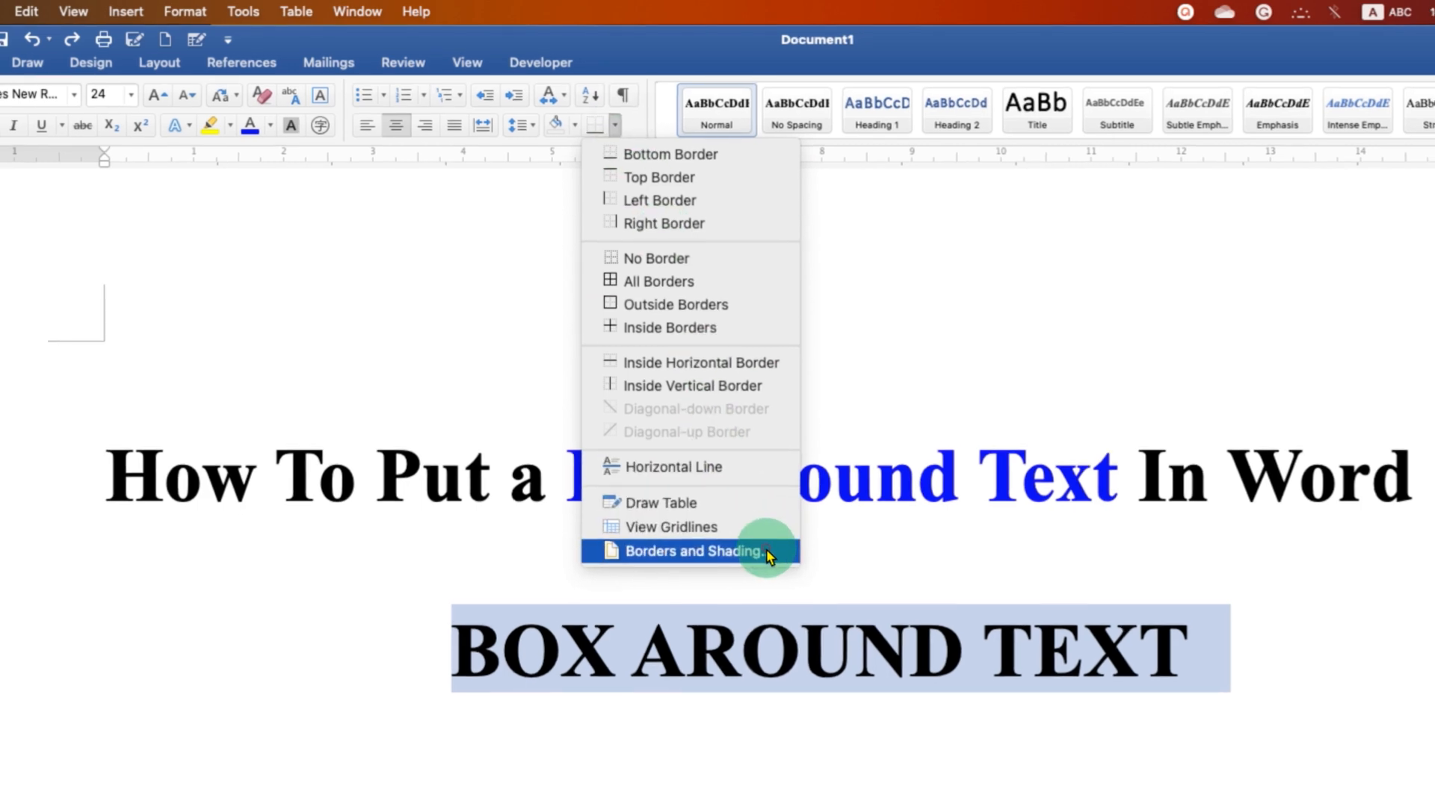
left_click(695, 550)
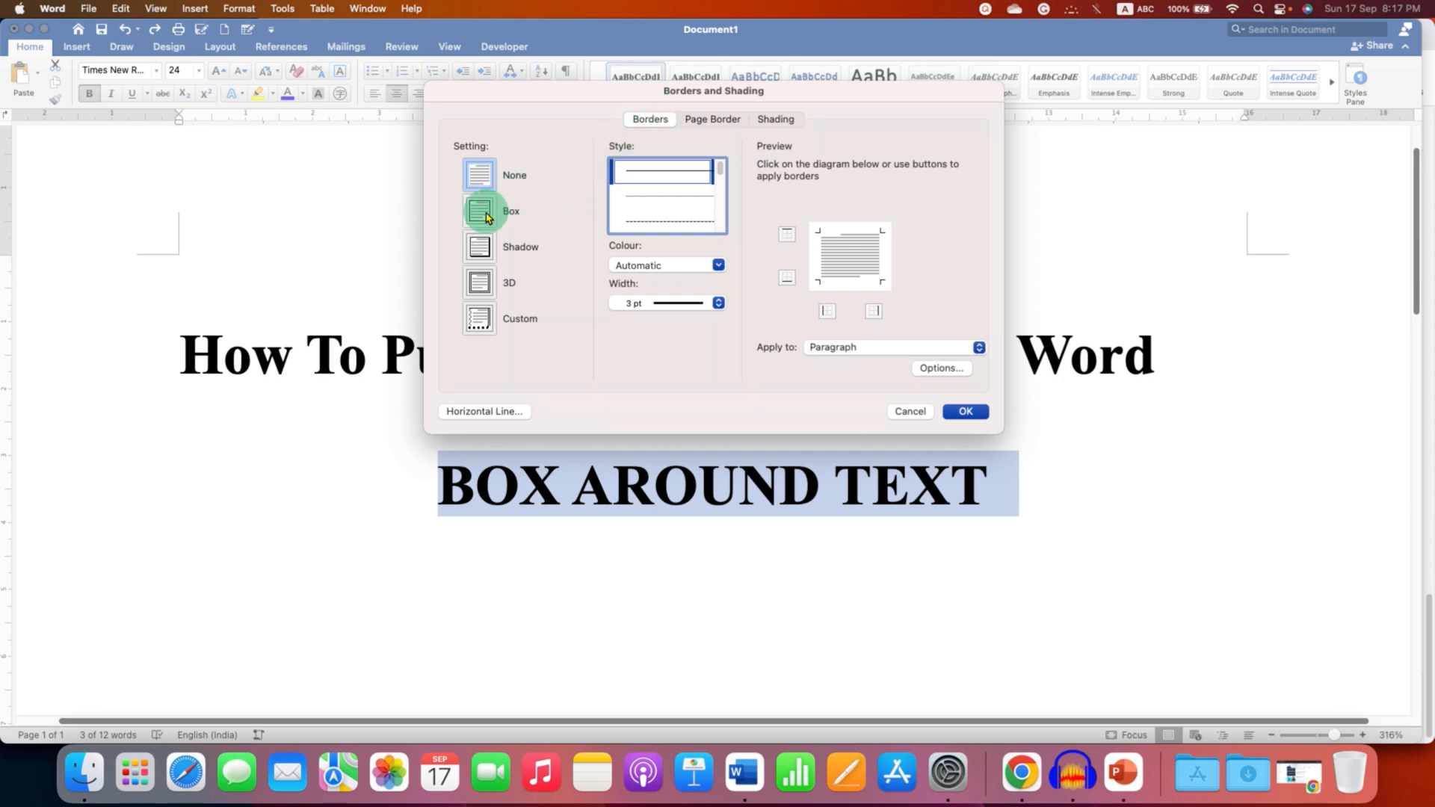
Choose the Box setting and, after trying dotted styles, settle on the solid line style
left_click(478, 211)
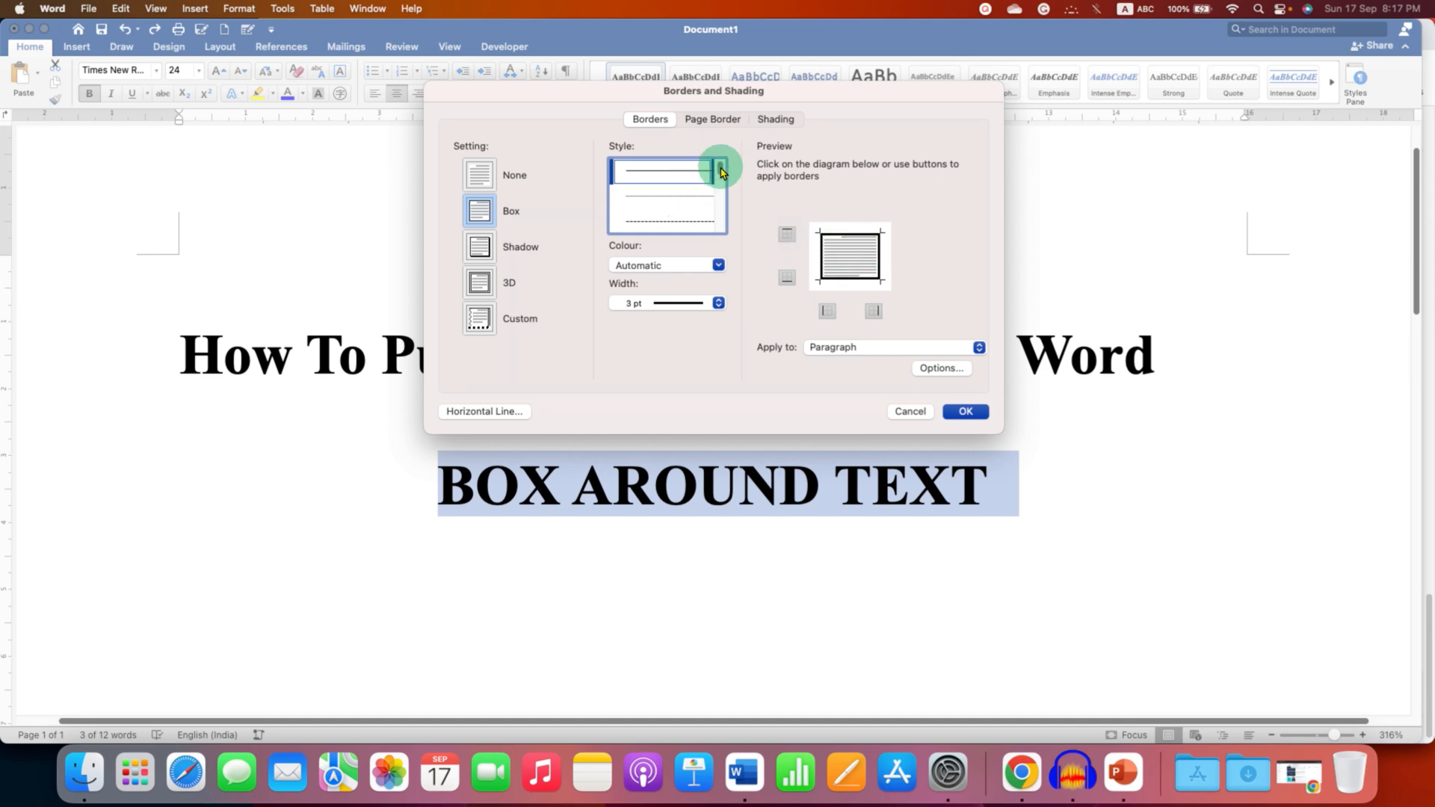
left_click(719, 179)
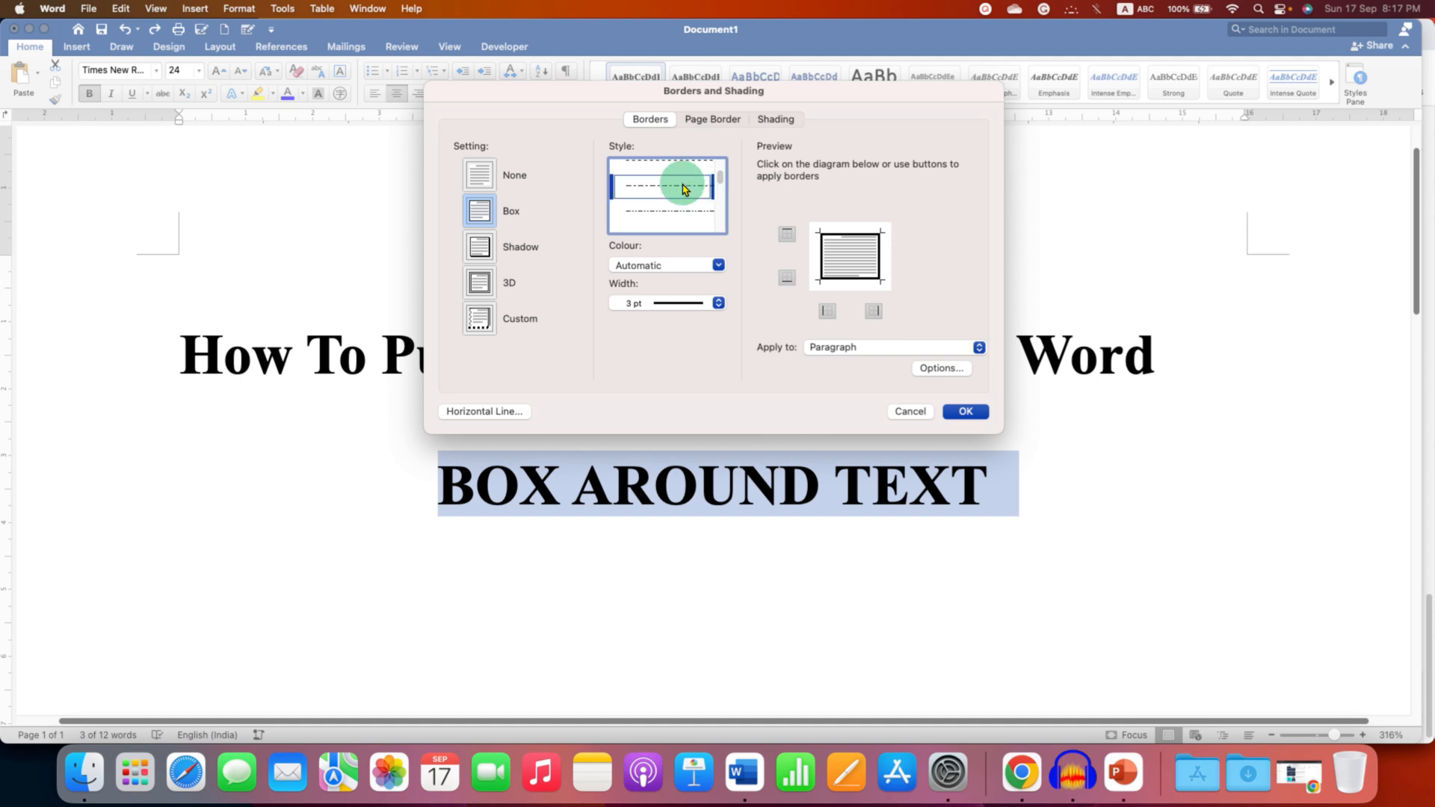
left_click(659, 174)
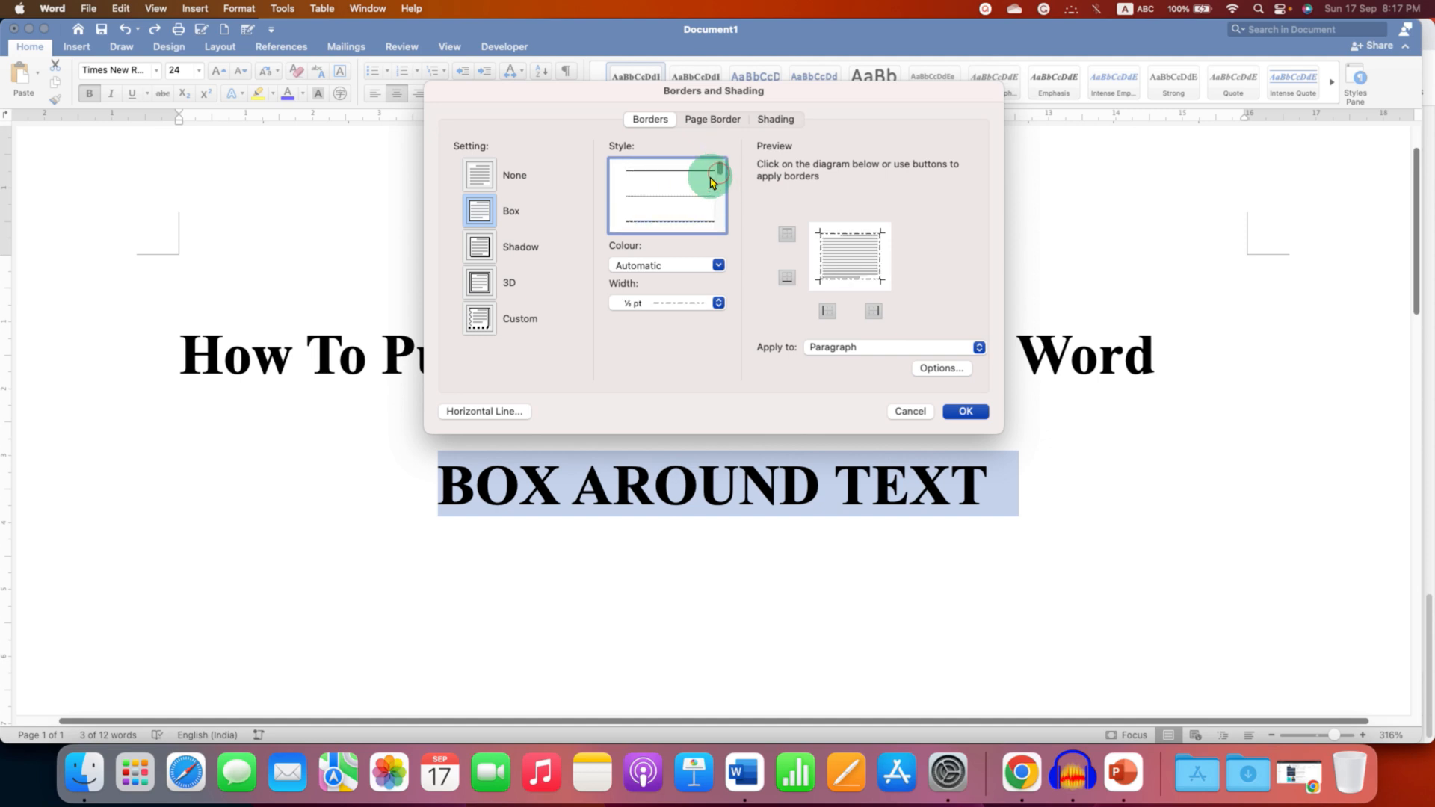
left_click(665, 218)
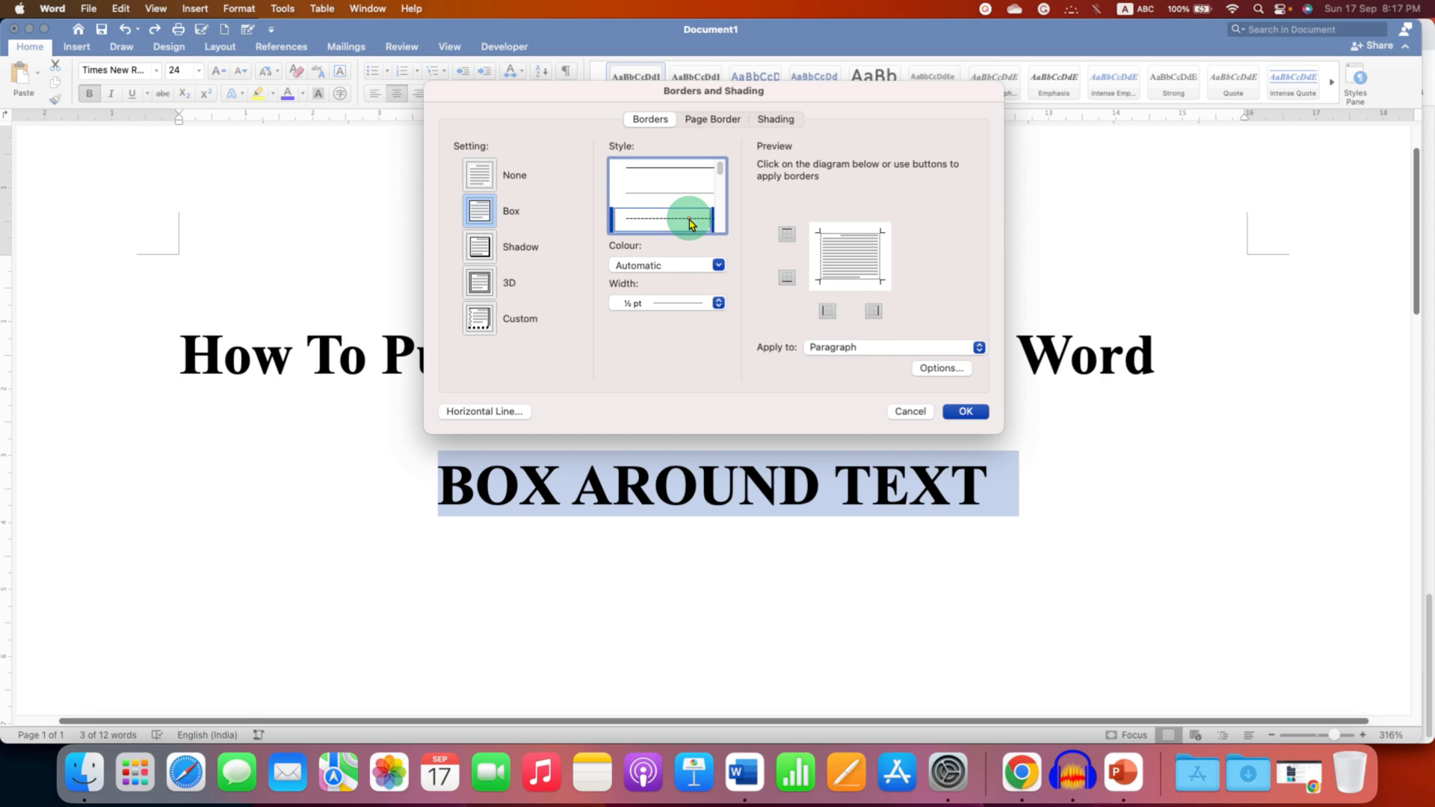
left_click(688, 223)
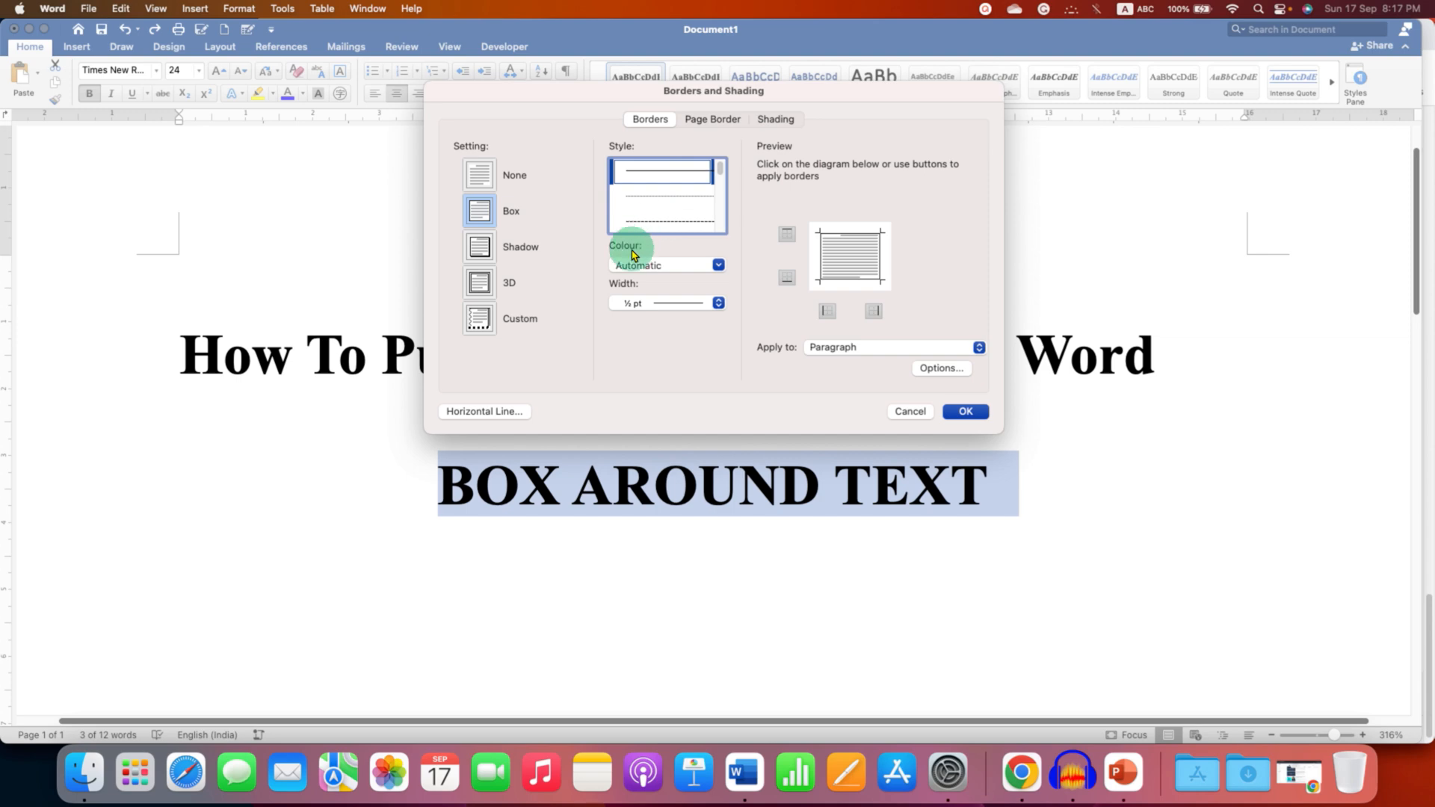
Make the pending box border blue with a 3 pt width
left_click(717, 266)
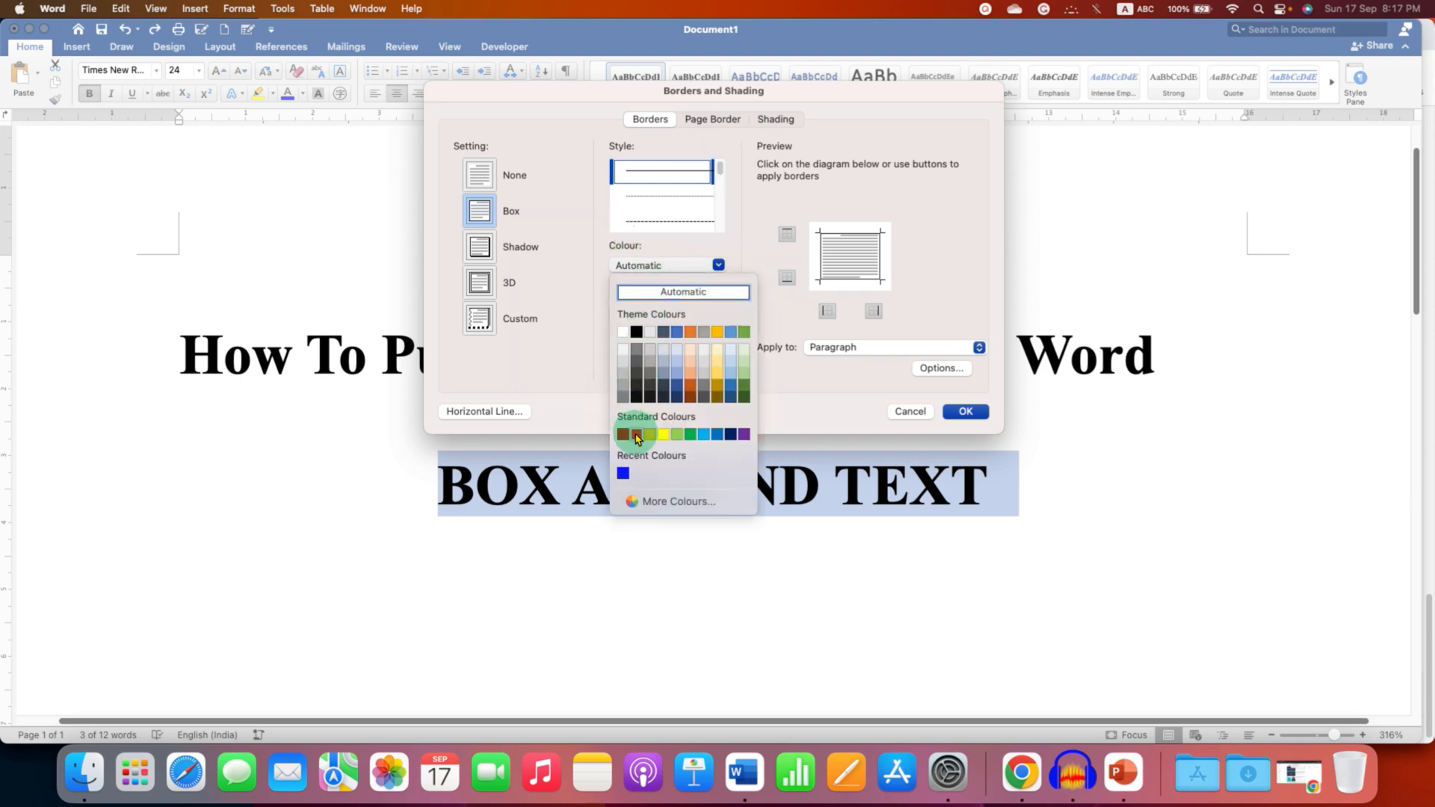
left_click(625, 435)
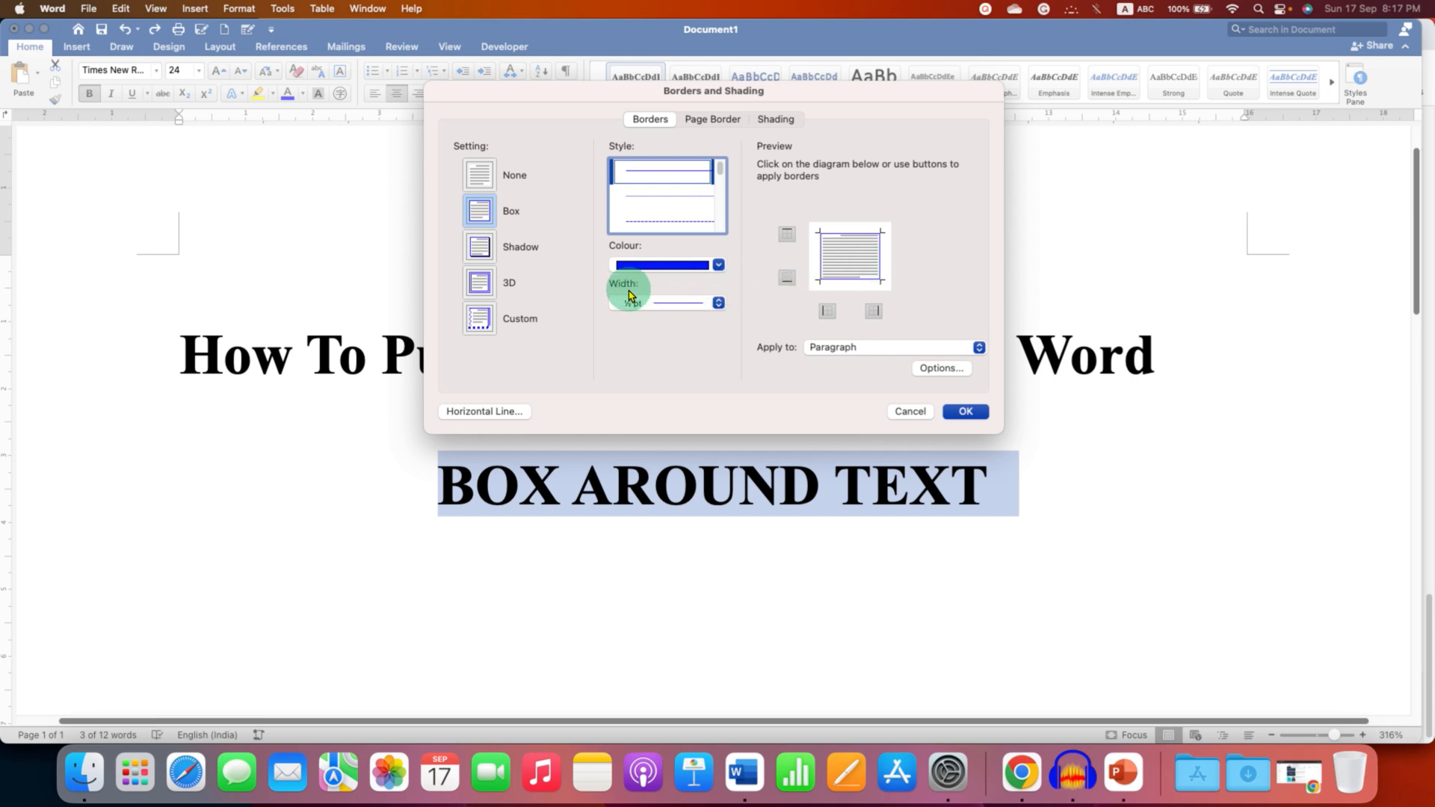
left_click(717, 278)
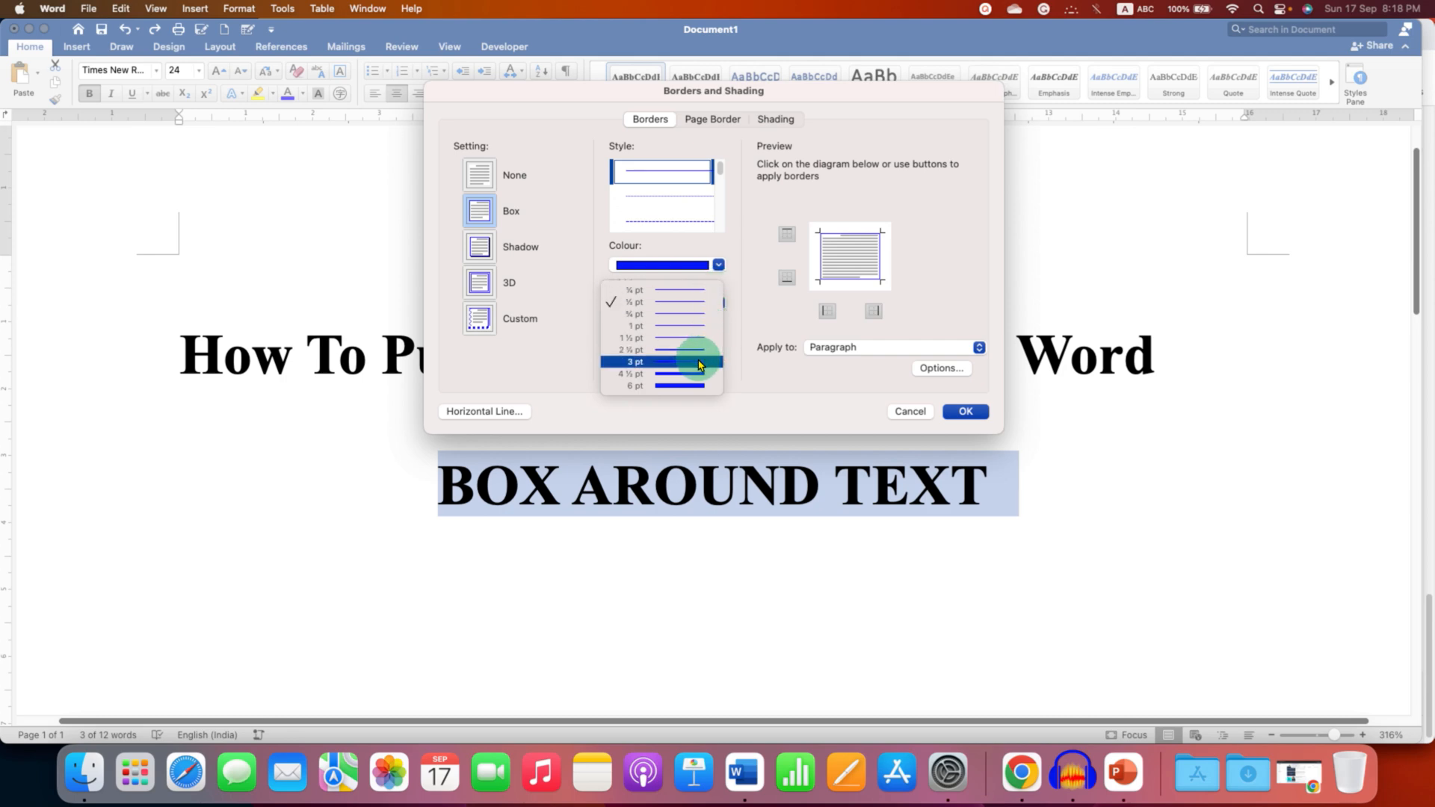
left_click(635, 362)
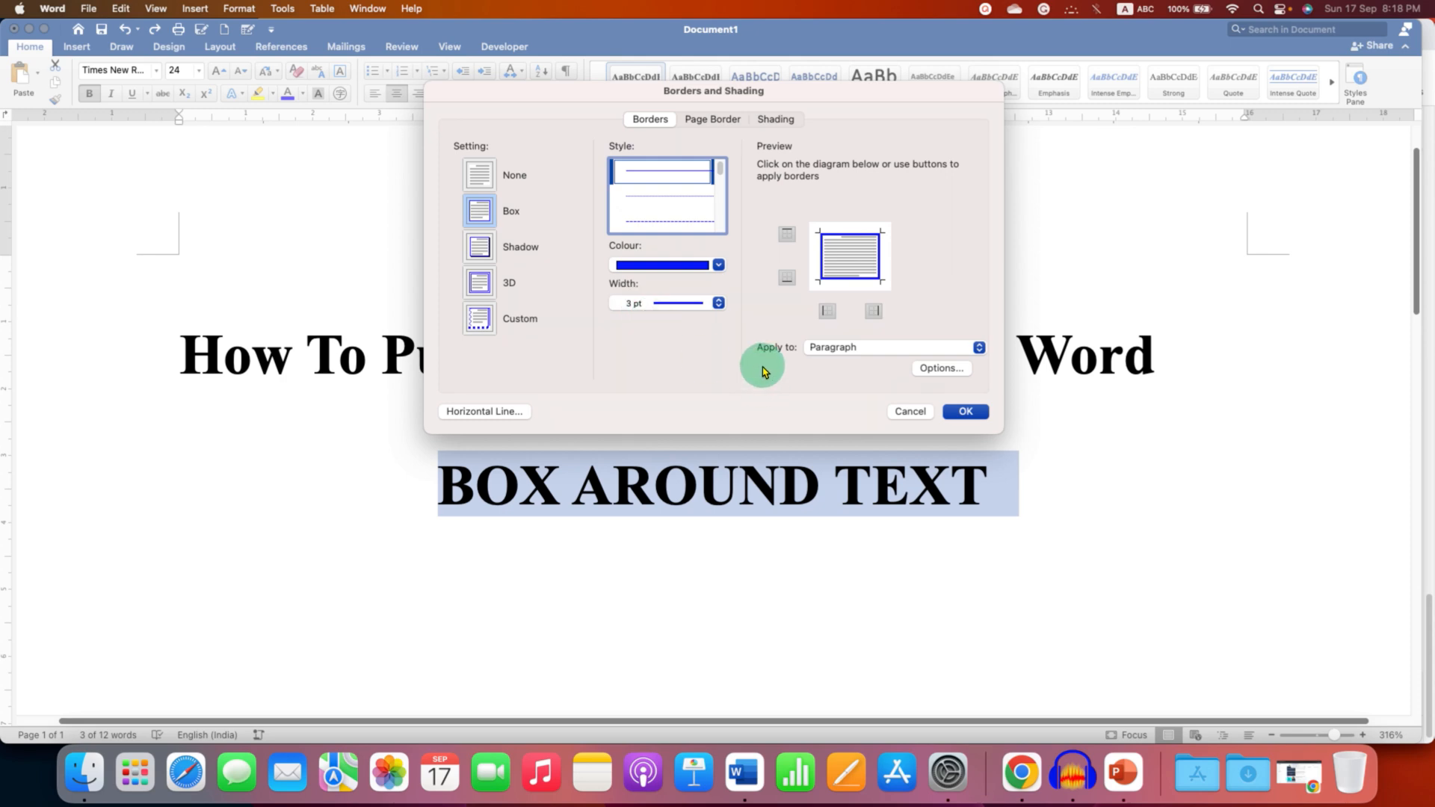
mouse_move(784, 355)
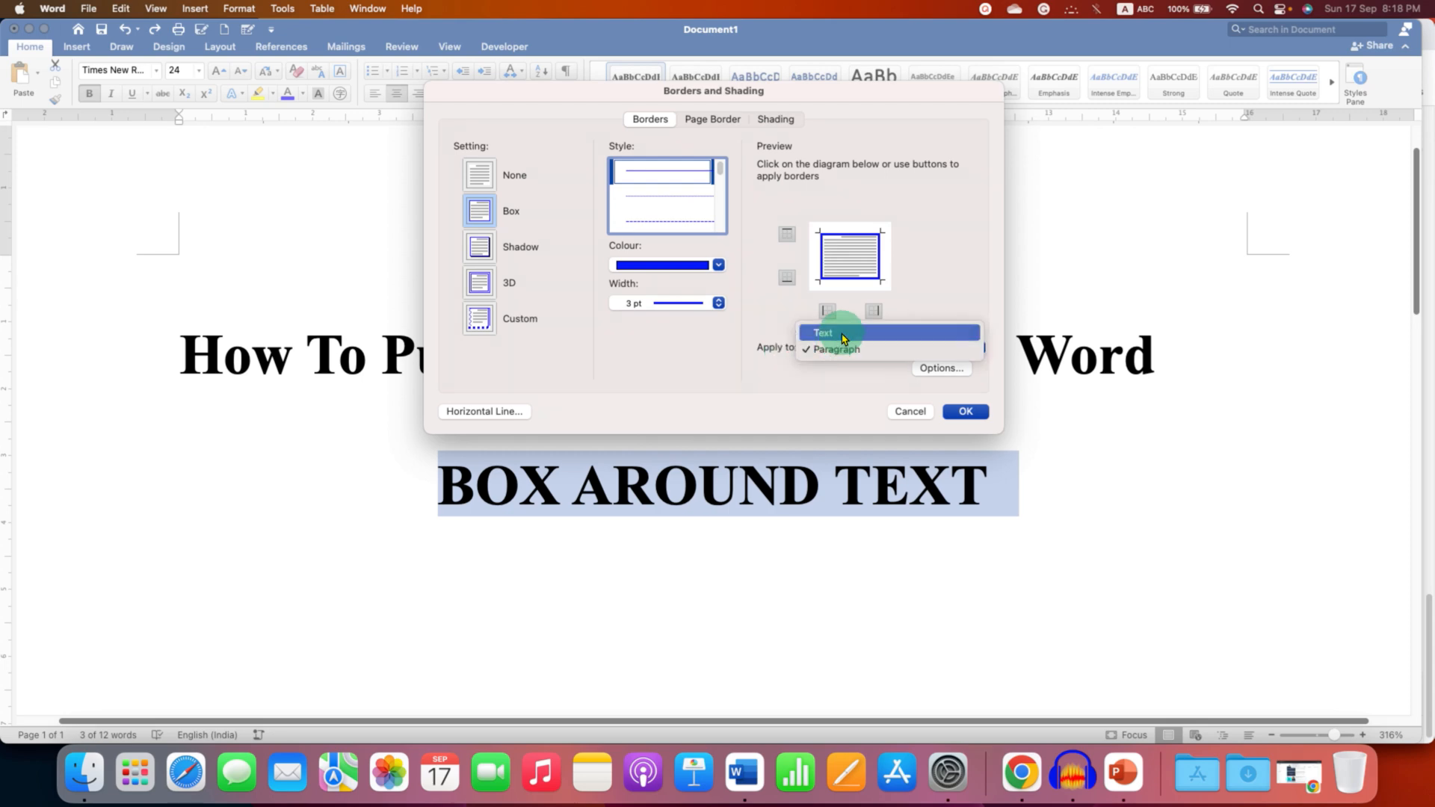
Apply the border to Text rather than Paragraph and confirm, boxing 'BOX AROUND TEXT'
left_click(822, 332)
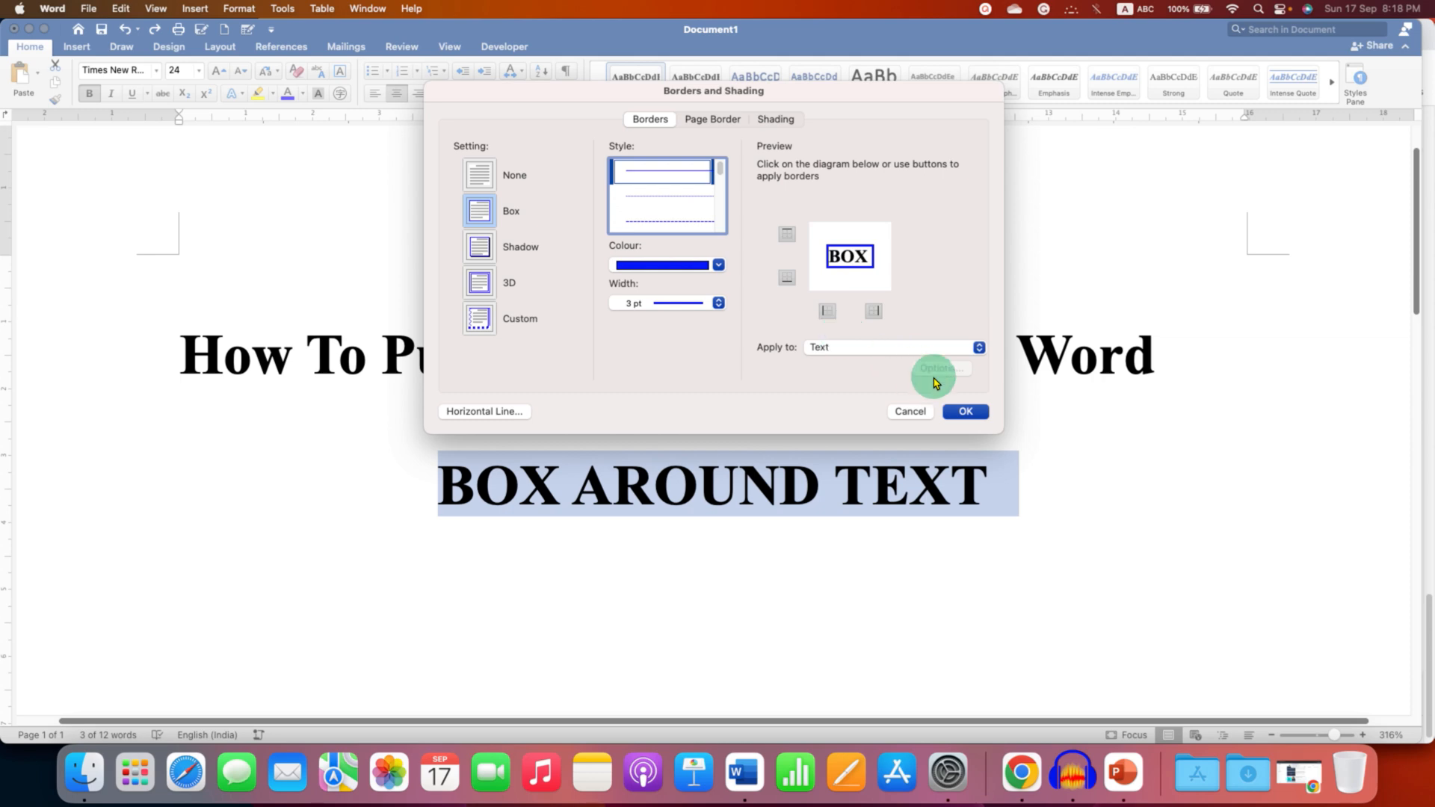
left_click(964, 411)
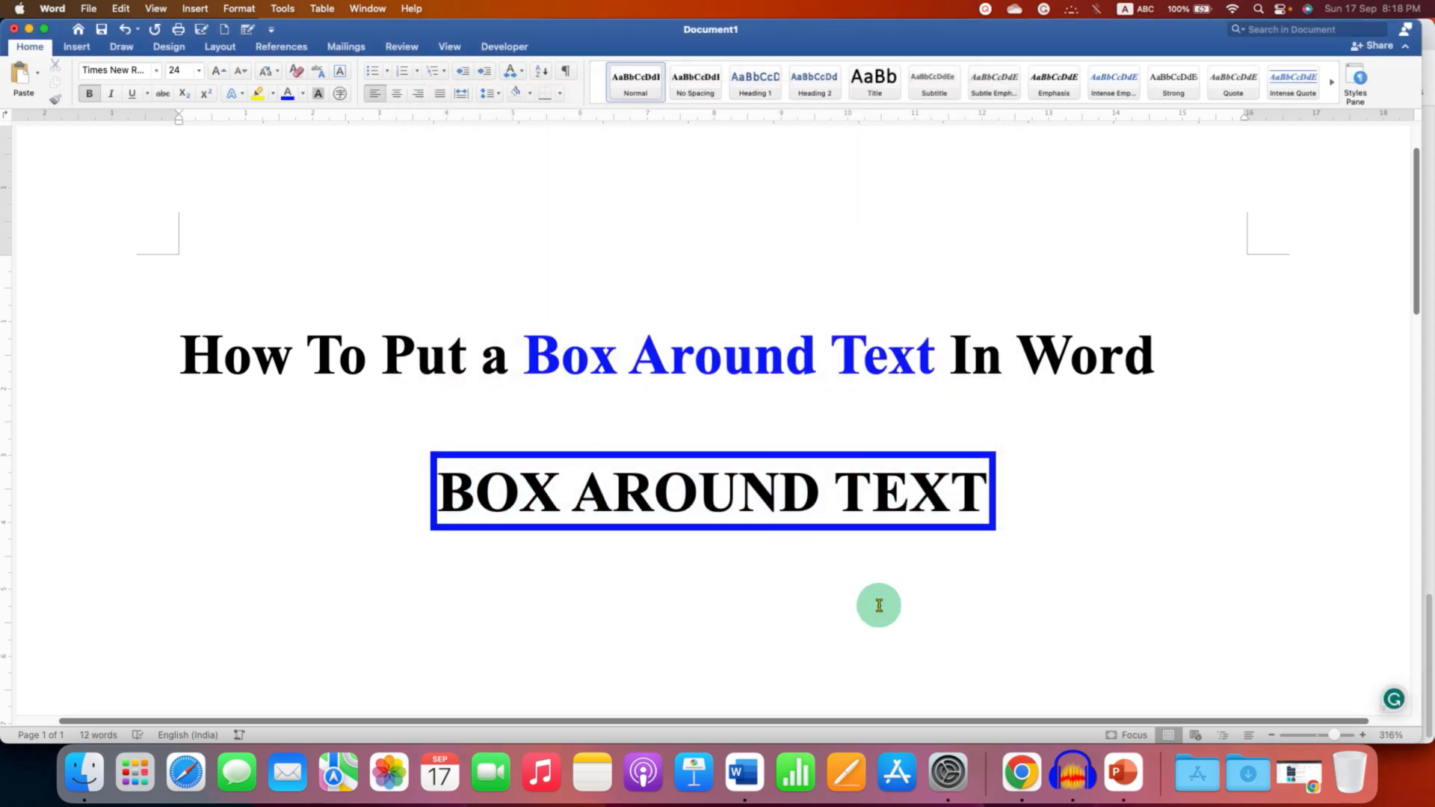
mouse_move(1356, 598)
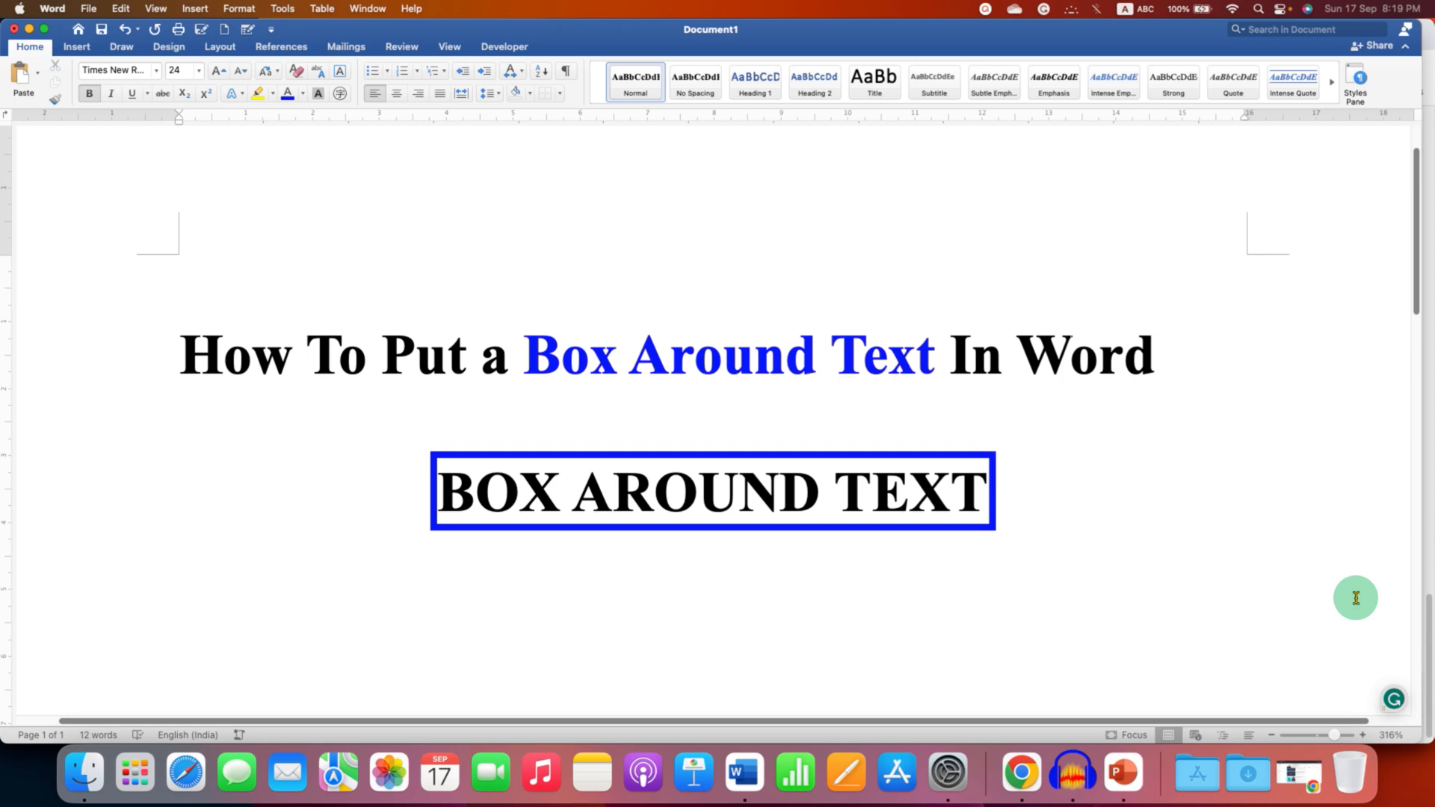
left_click(1068, 355)
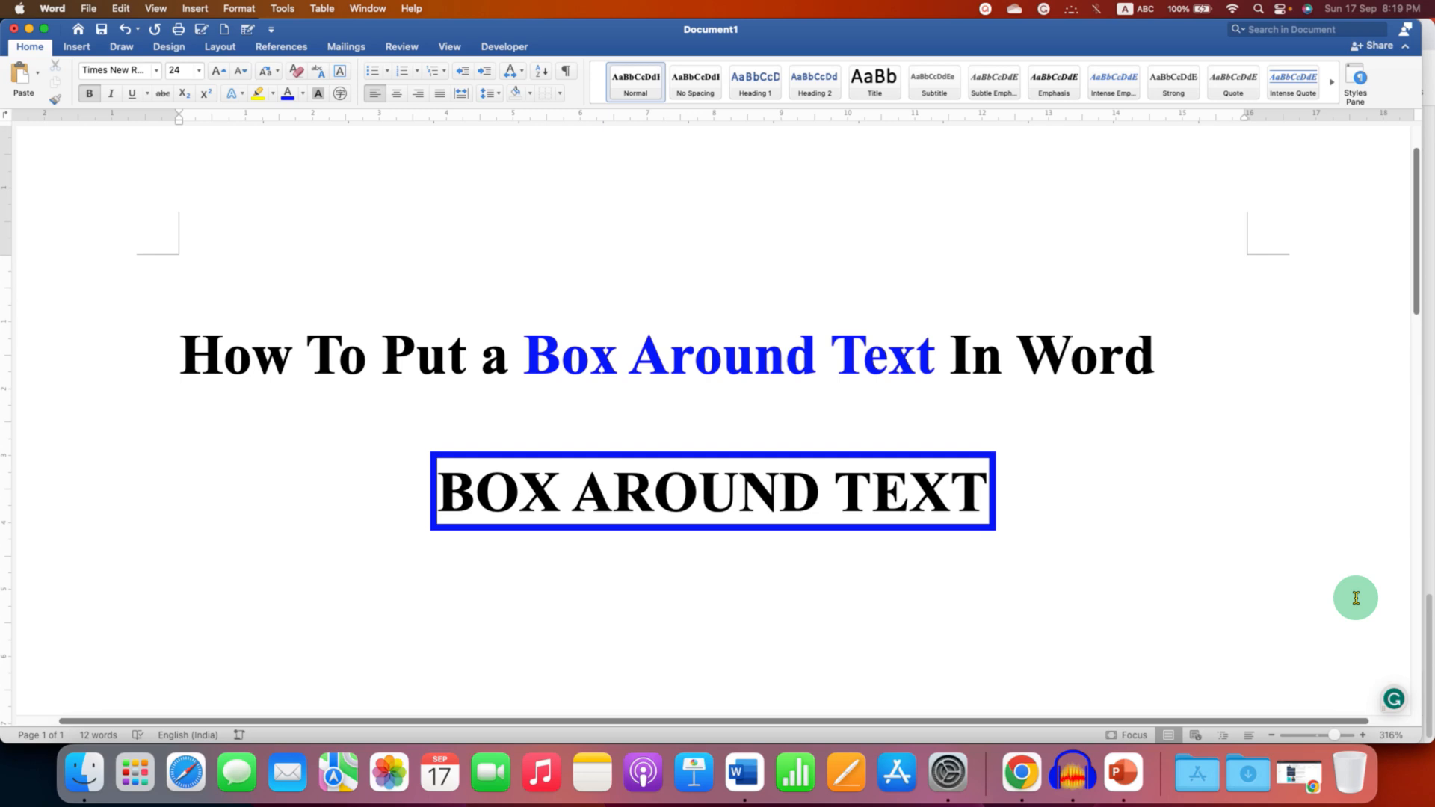
left_click(1070, 354)
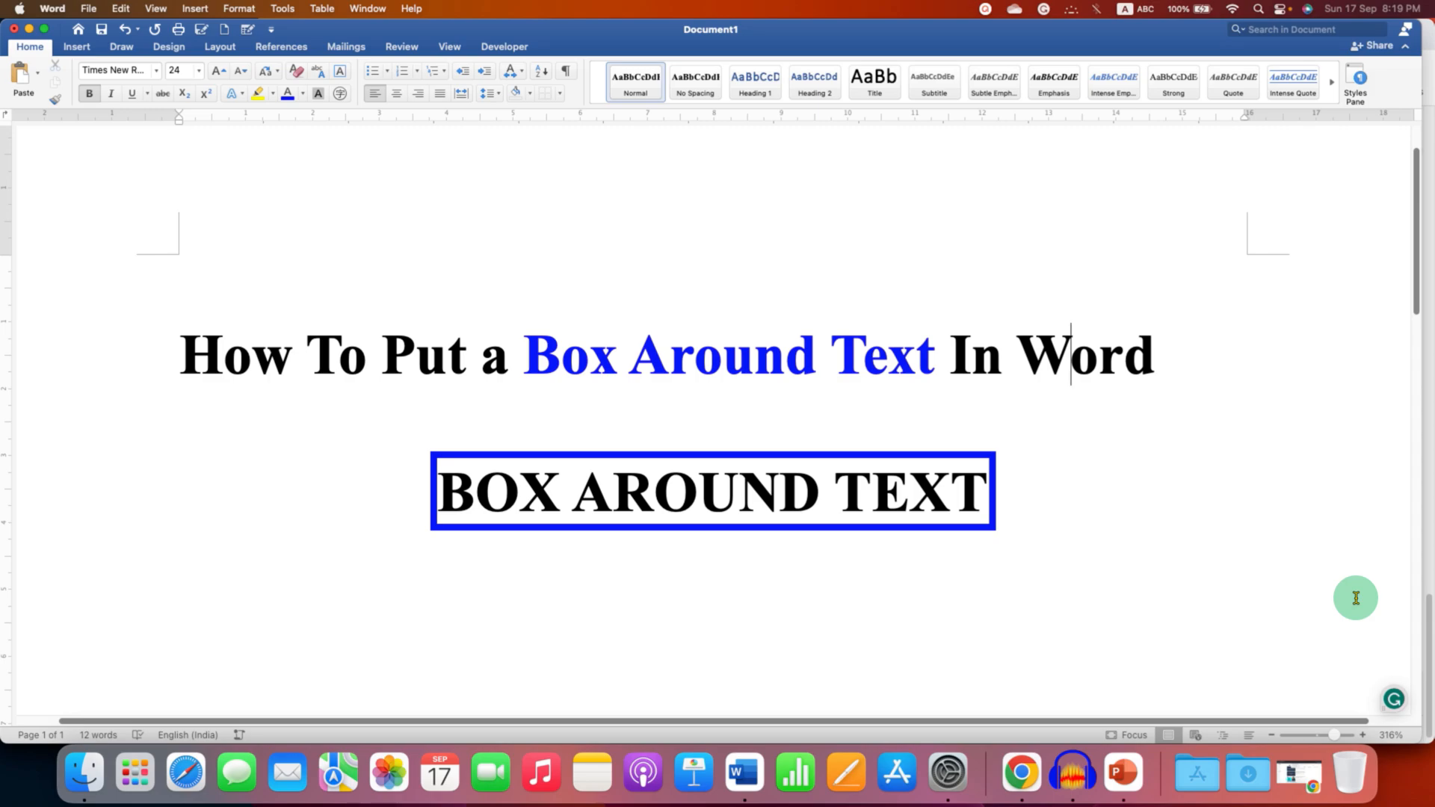